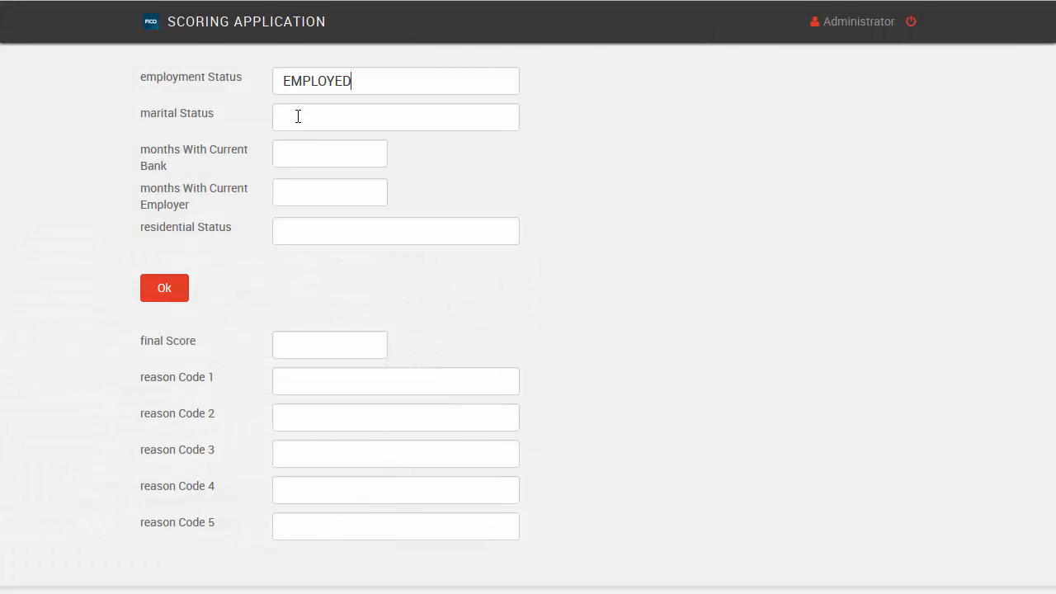
Enter marital status MARRIED, 42 months at the bank and 38 months with the employer
text(M)
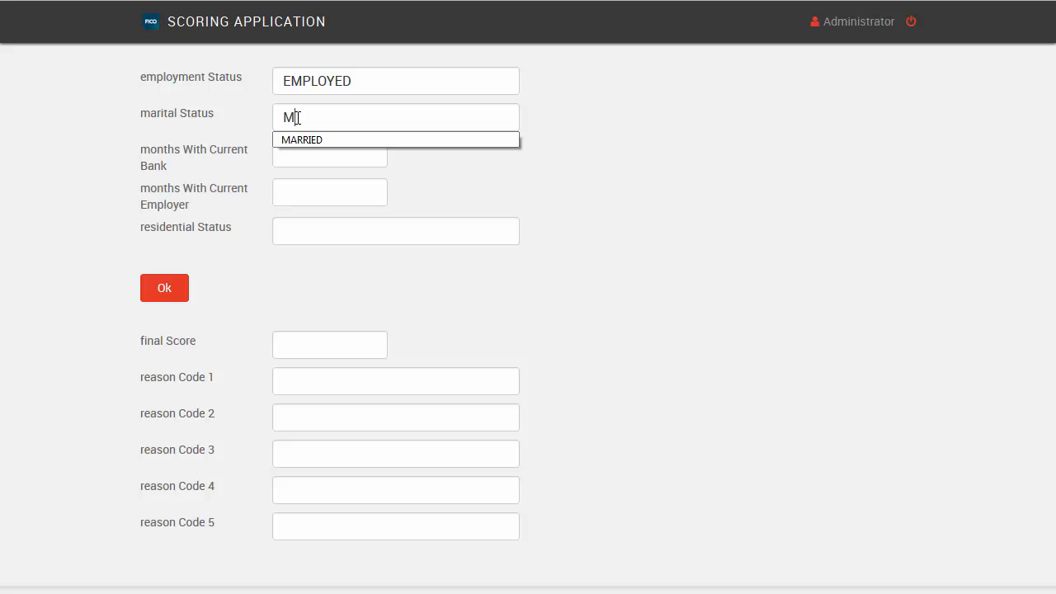
click(304, 139)
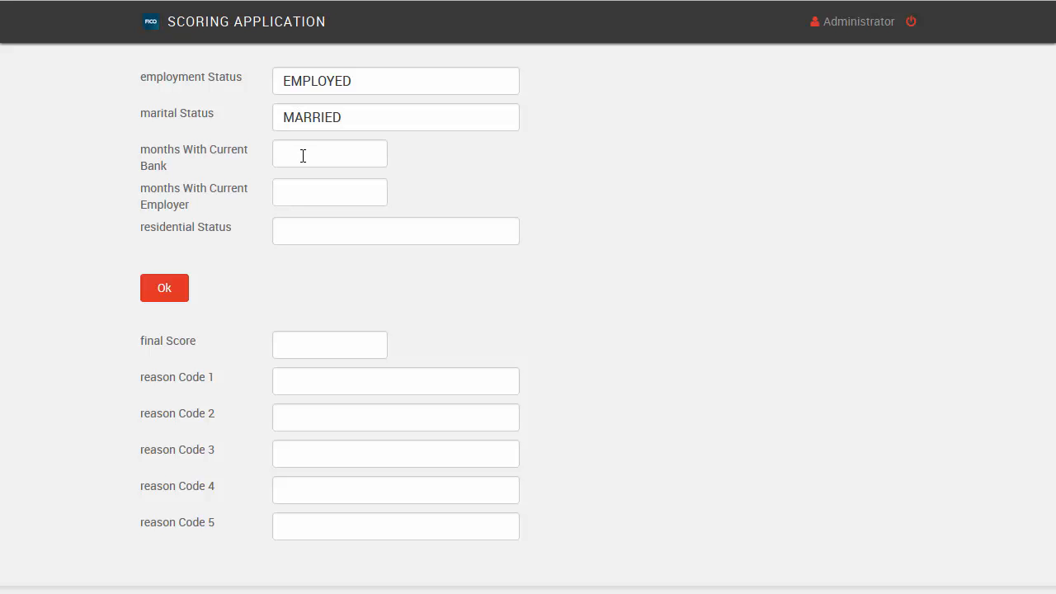
text(42)
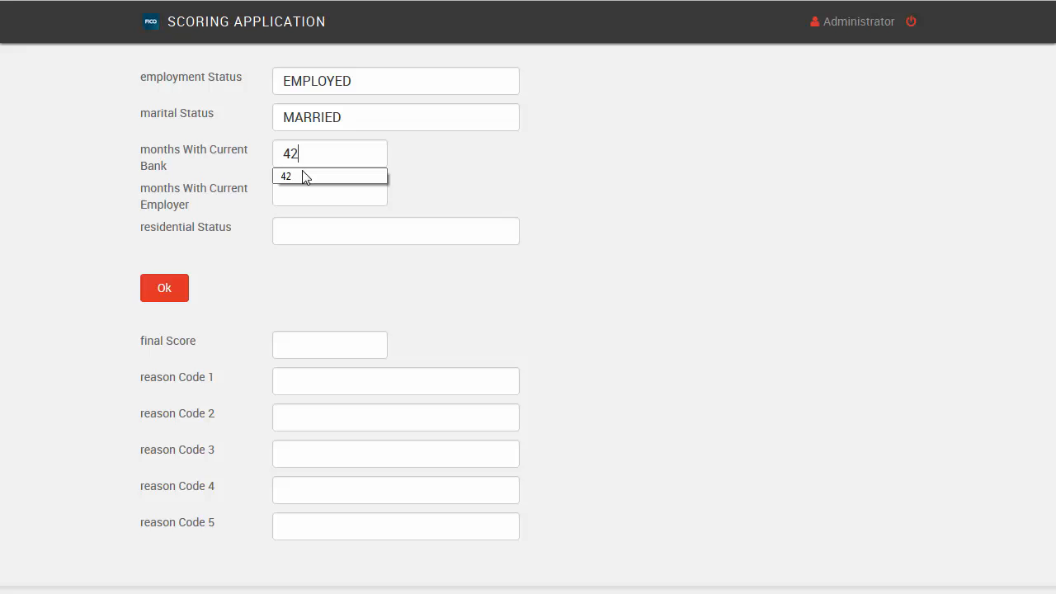
text(3)
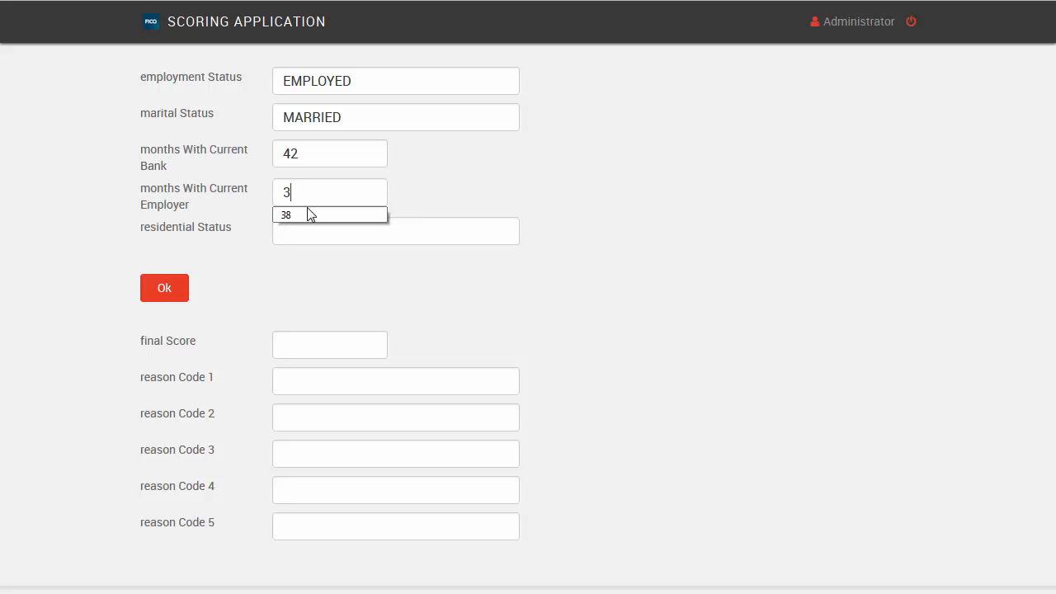
click(285, 214)
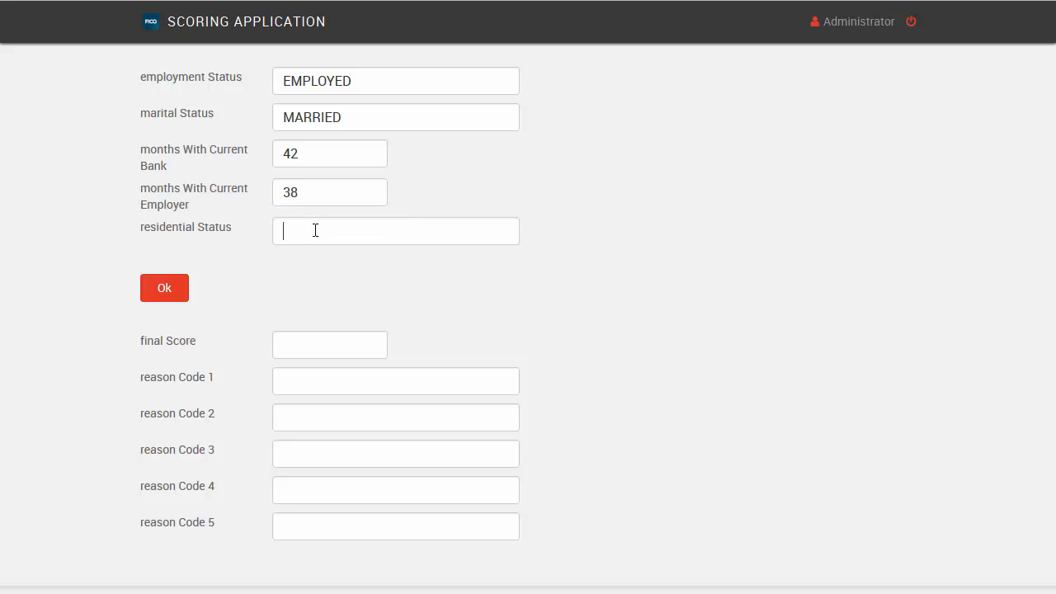
Choose OWNER as residential status and submit the applicant for scoring
text(OW)
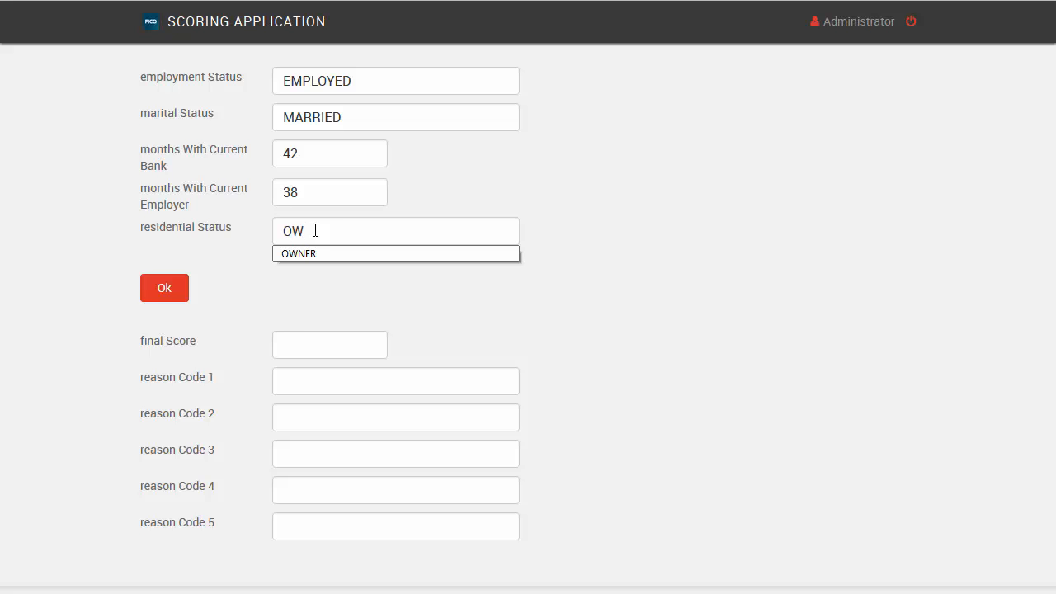
click(299, 254)
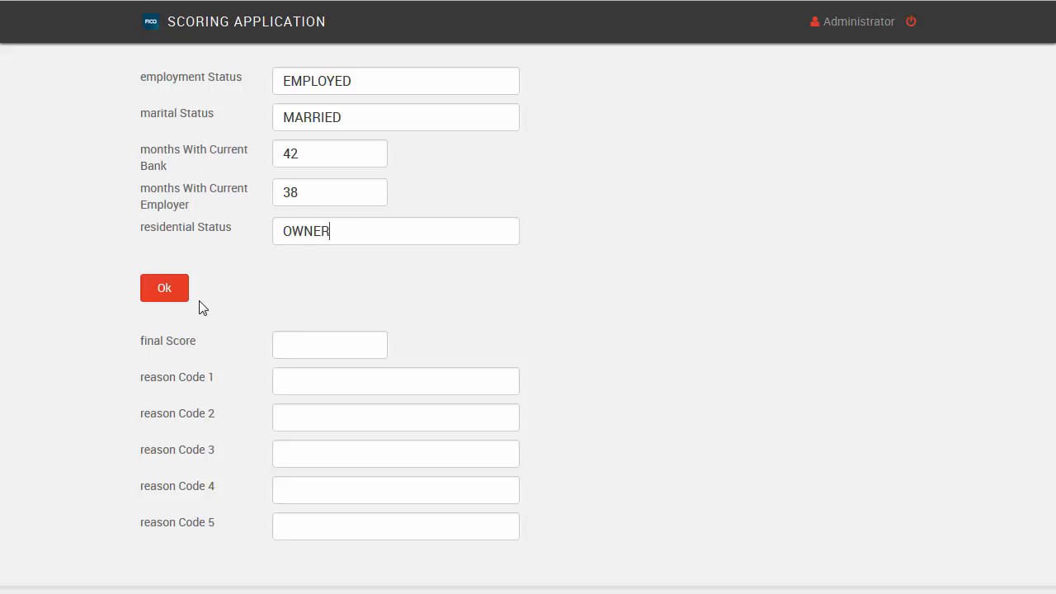
click(165, 287)
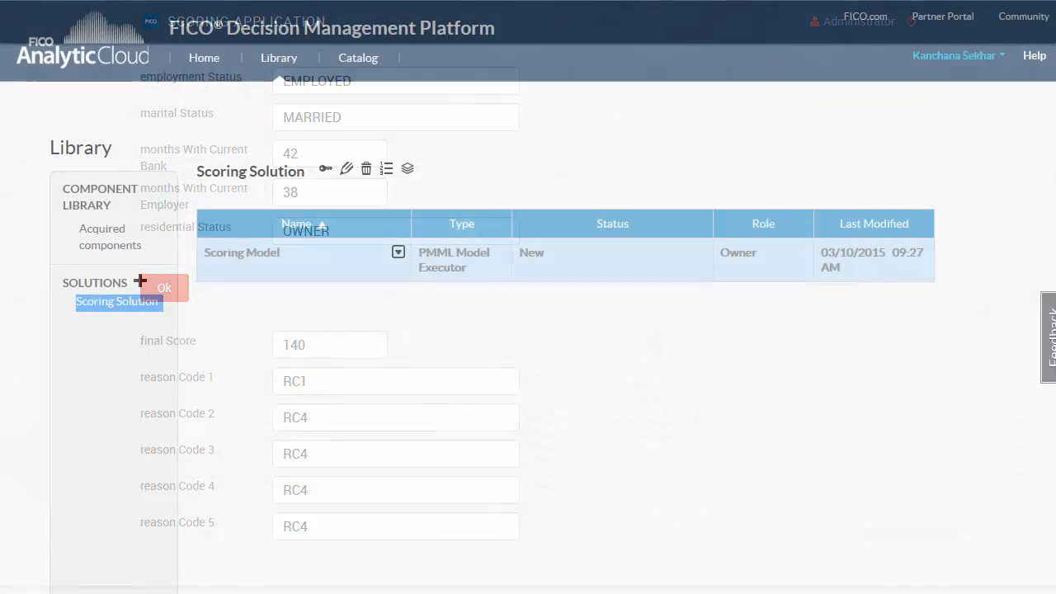
Show the Scoring Solution's components, listing its Scoring Model
click(165, 287)
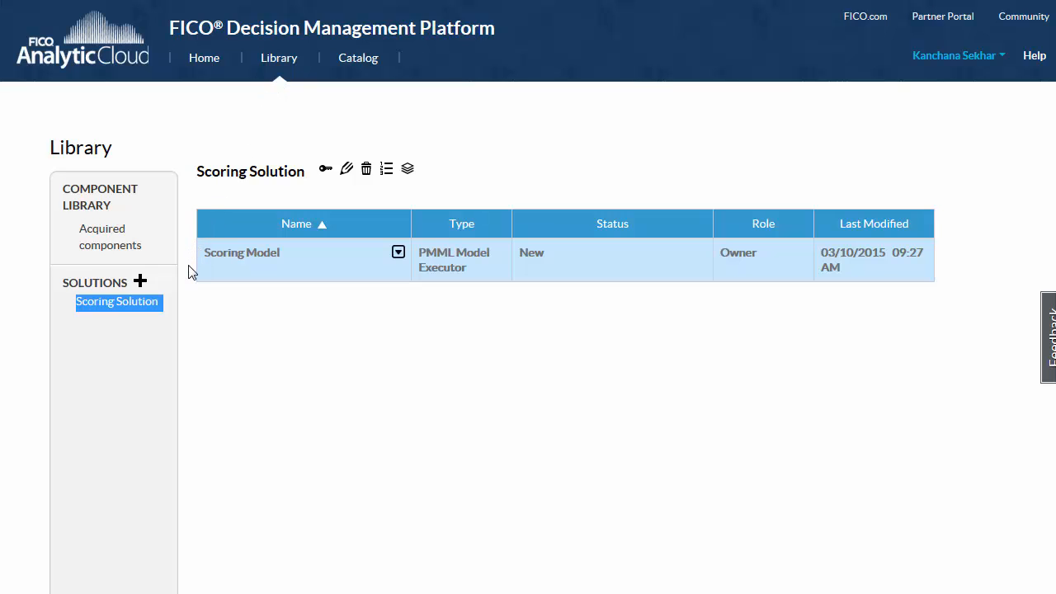
mouse_move(145, 317)
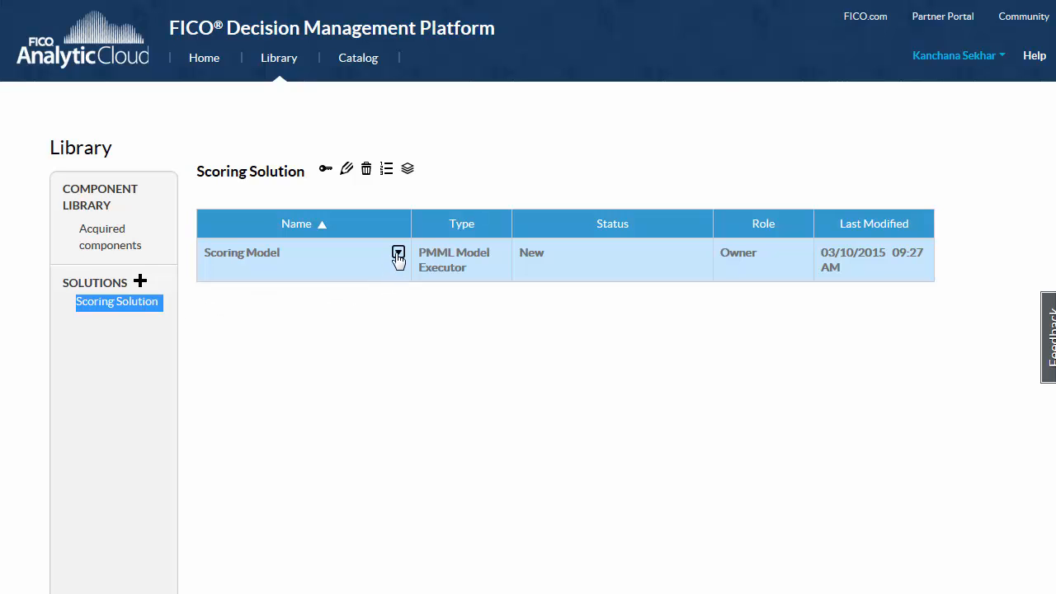
click(399, 256)
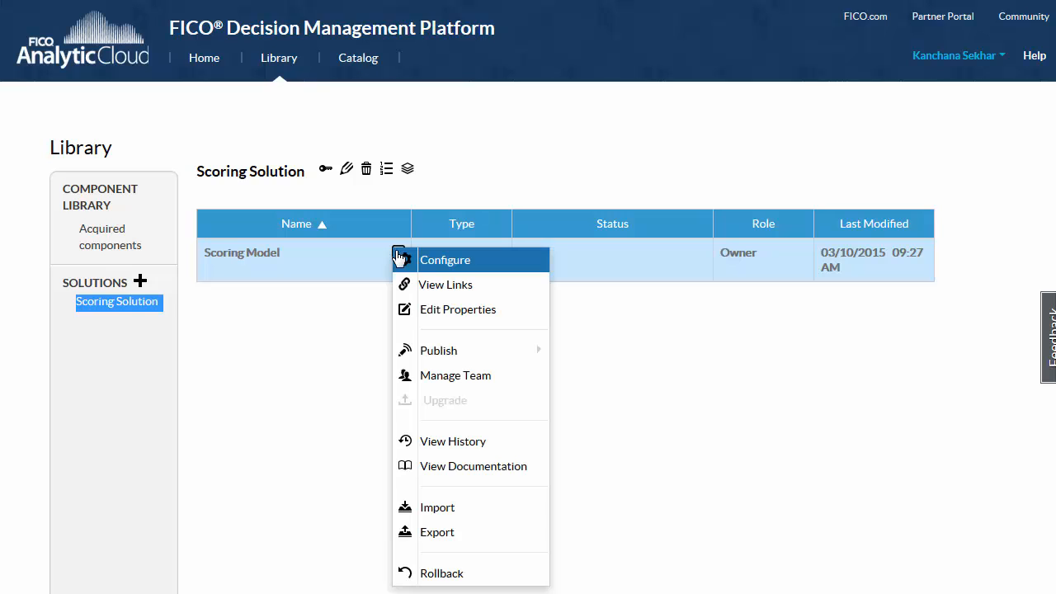
mouse_move(404, 270)
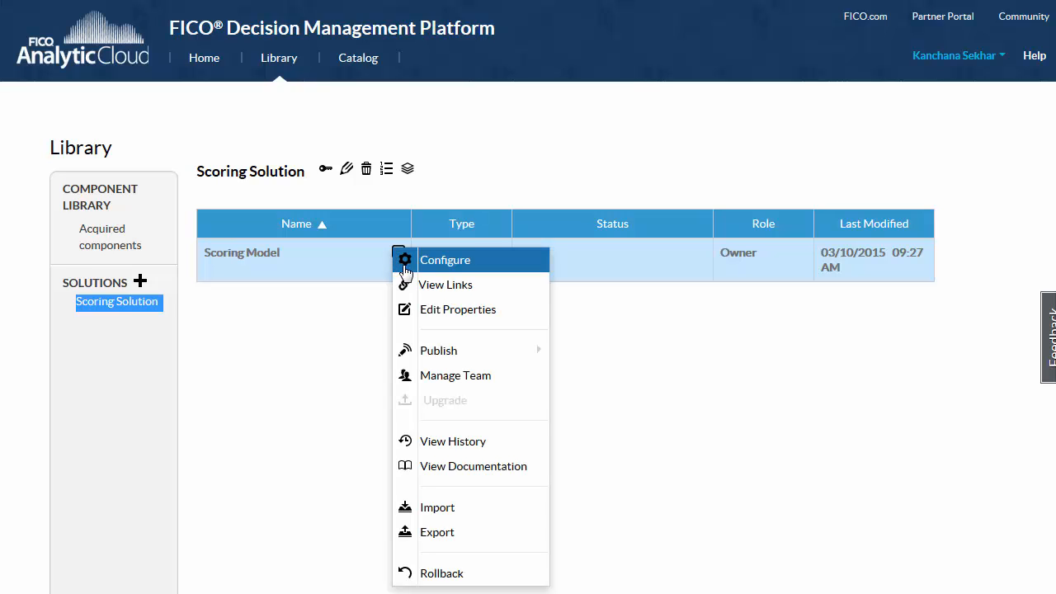
click(445, 284)
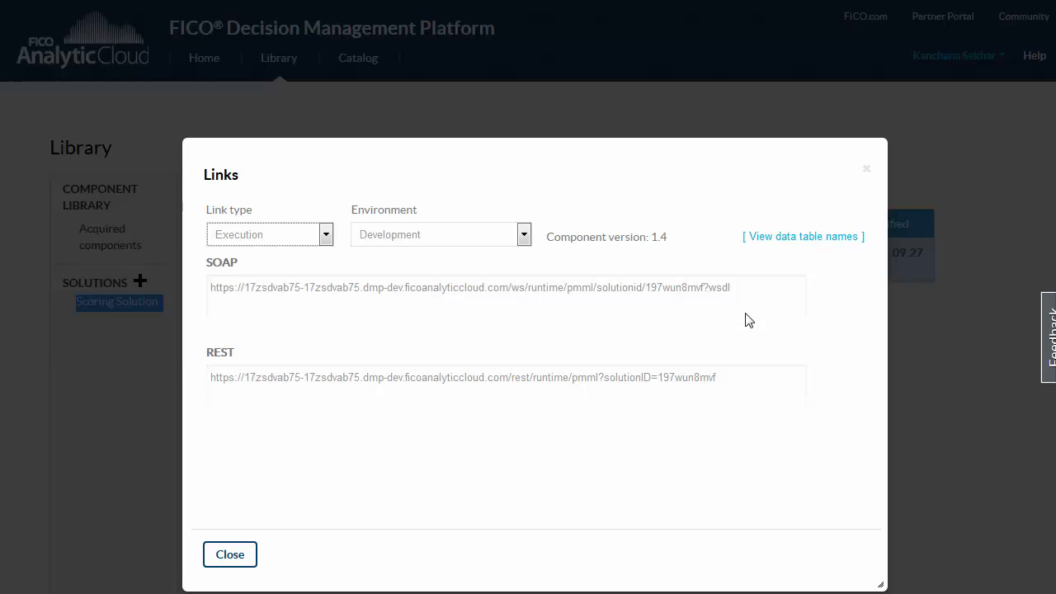
drag(452, 287, 729, 287)
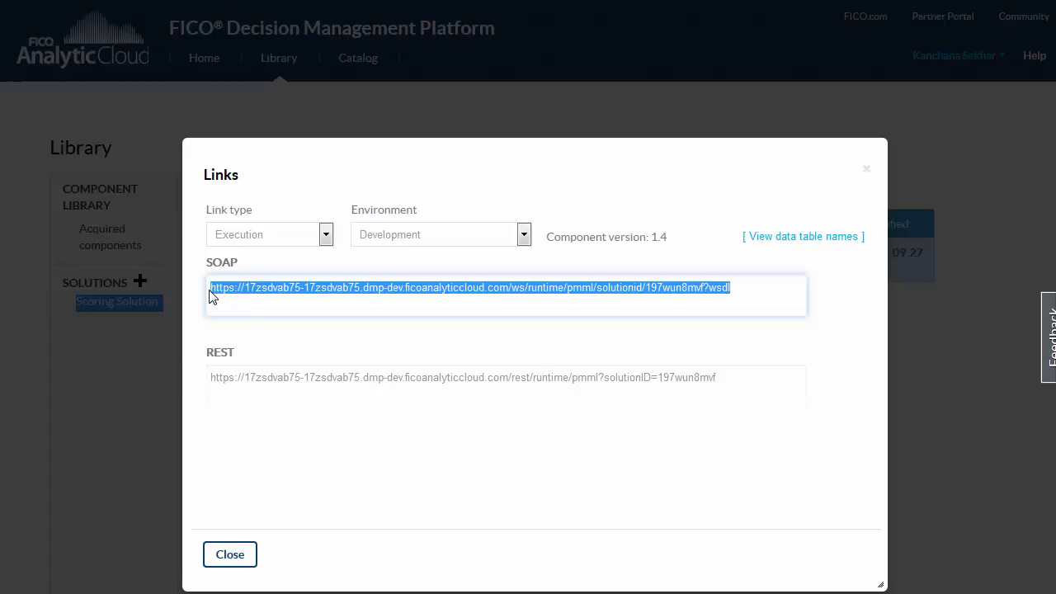
mouse_move(230, 527)
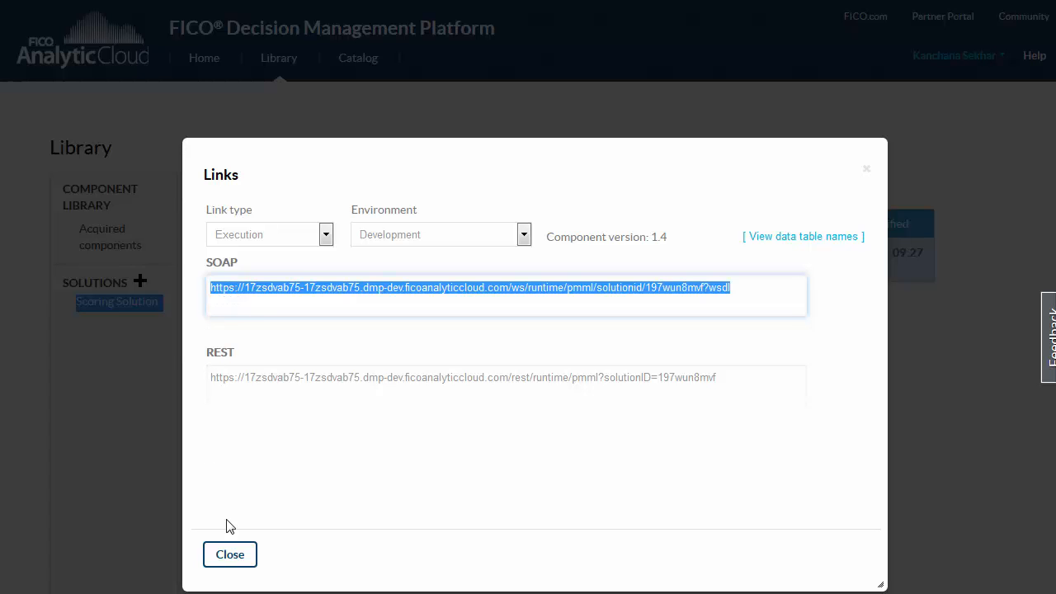
click(230, 555)
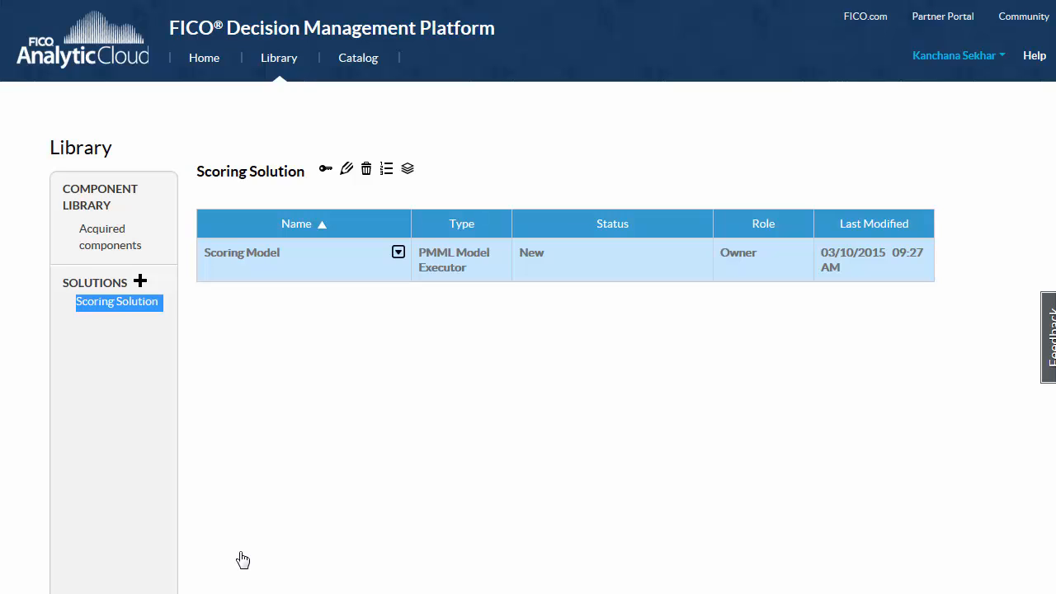
mouse_move(244, 548)
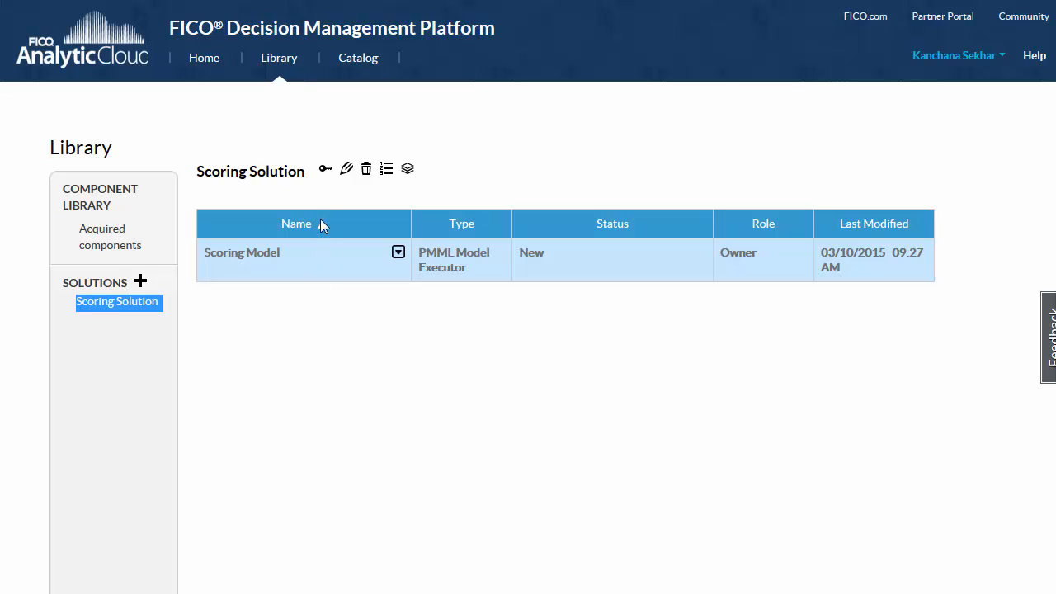
mouse_move(325, 169)
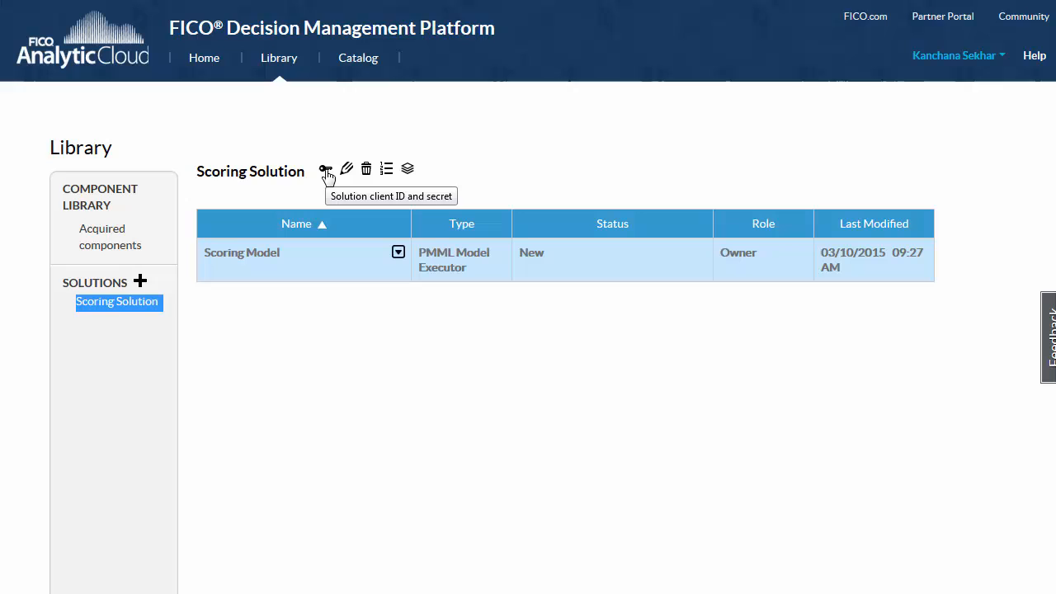
Reveal the Scoring Solution's client ID and secret and select the Client ID value
click(327, 168)
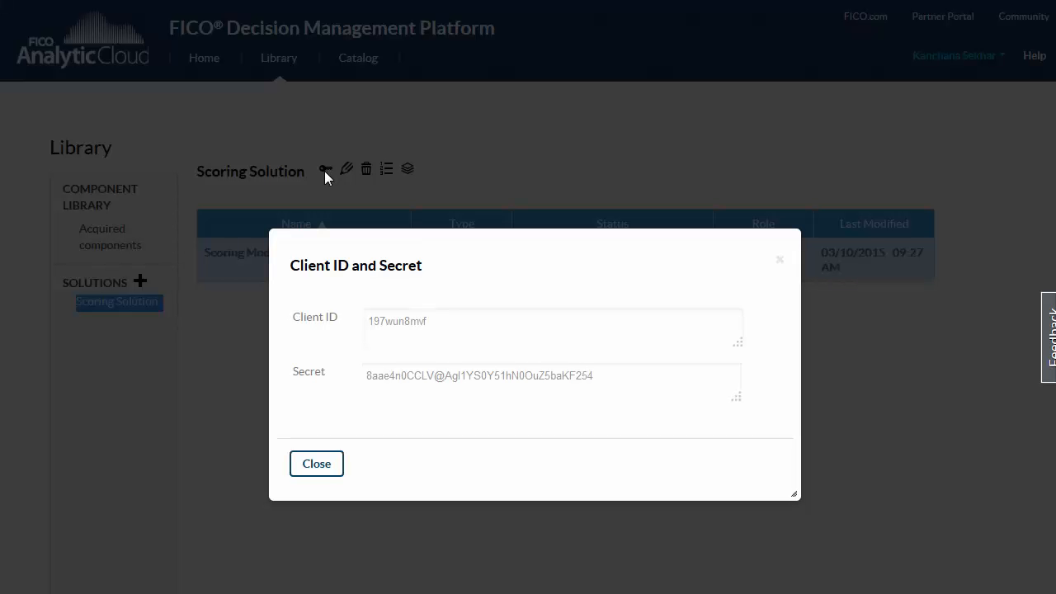
mouse_move(370, 330)
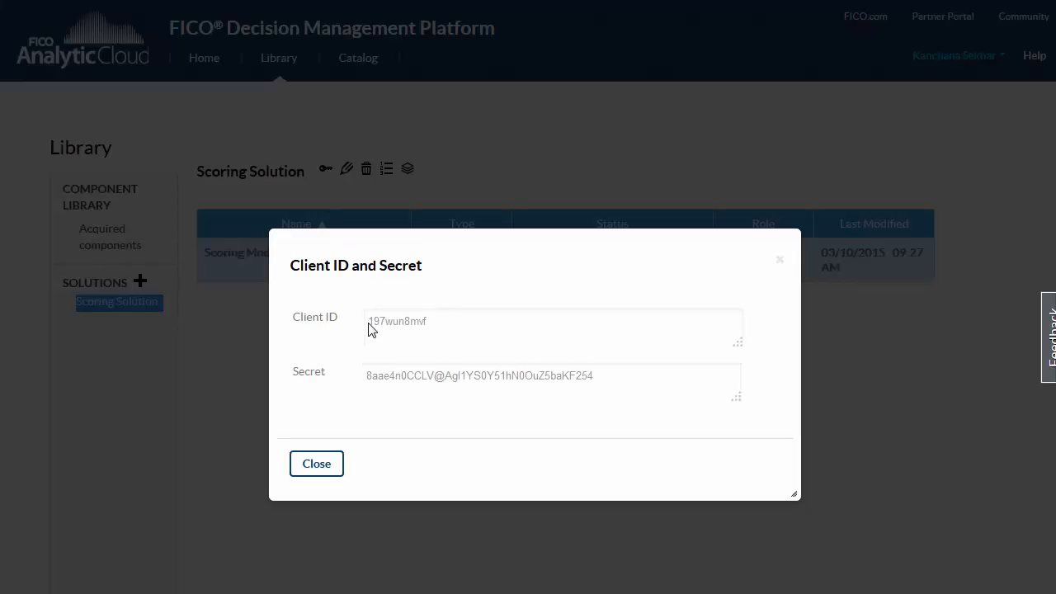
click(552, 320)
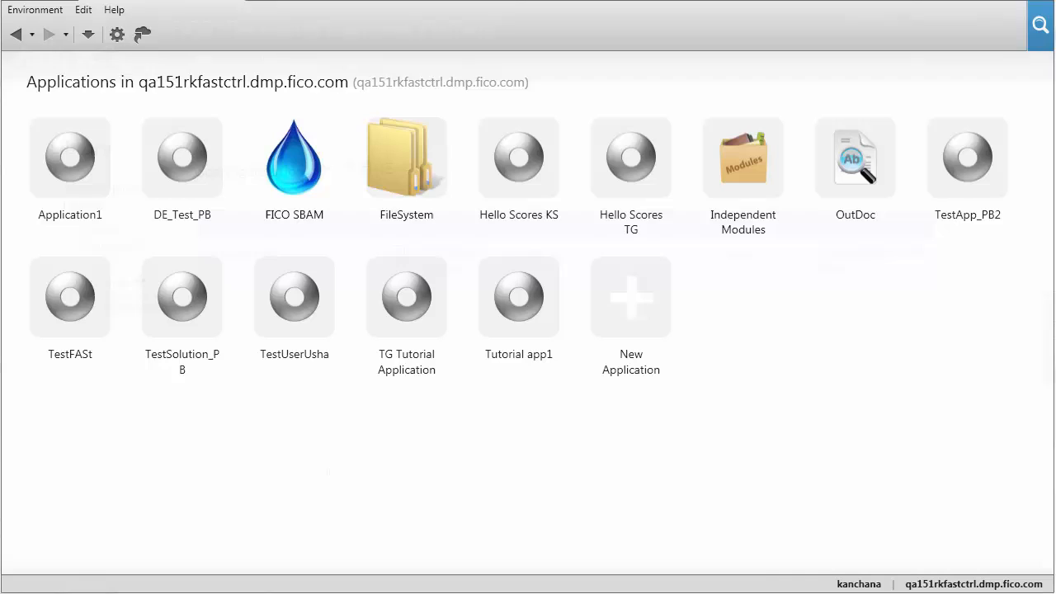
mouse_move(623, 320)
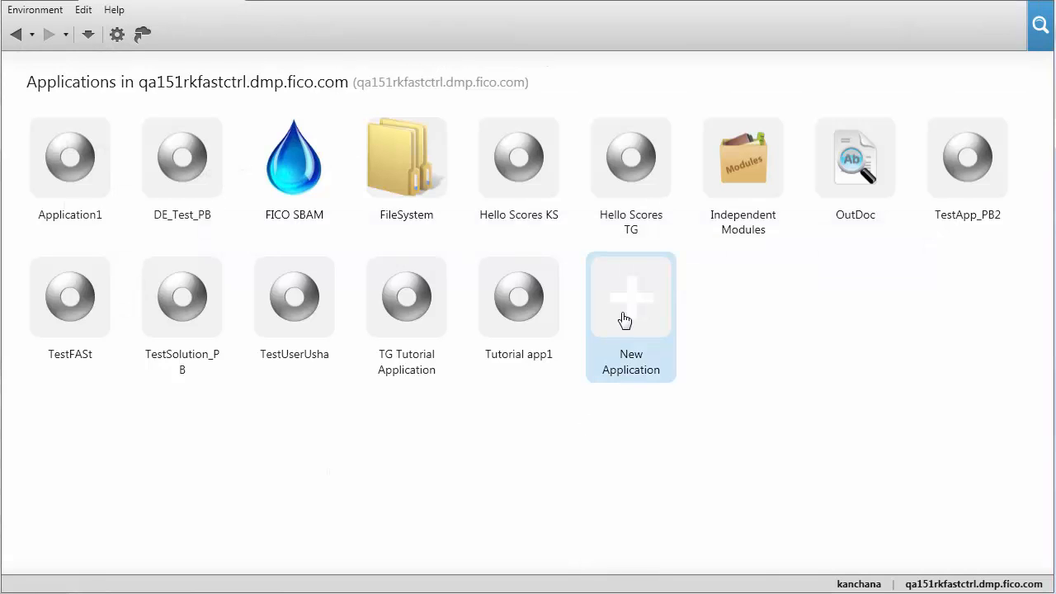
Create a new application named Scoring Application and choose the Responsive module template
click(631, 297)
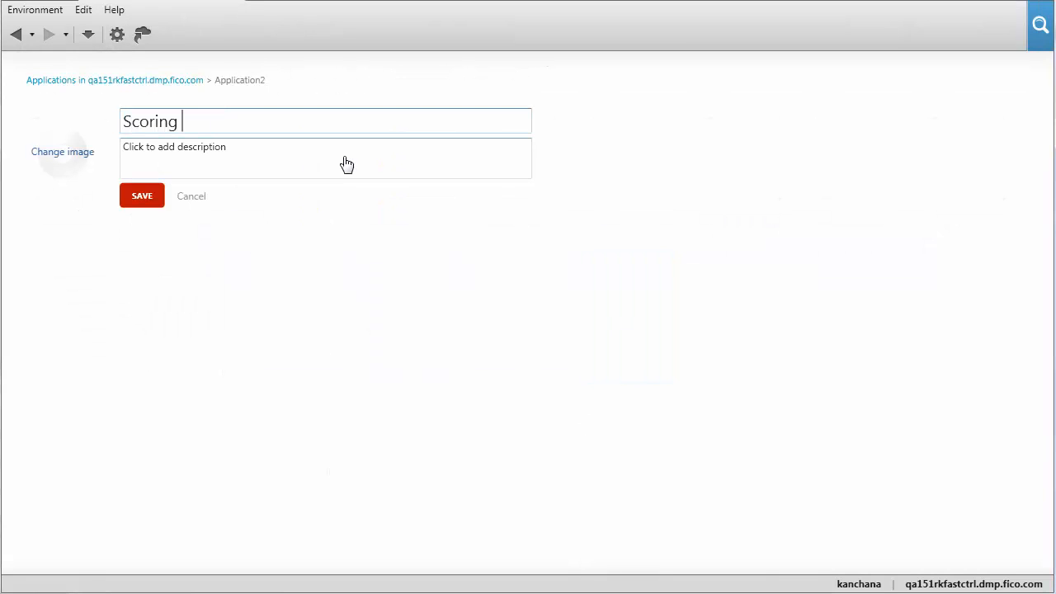
text(Applicatio)
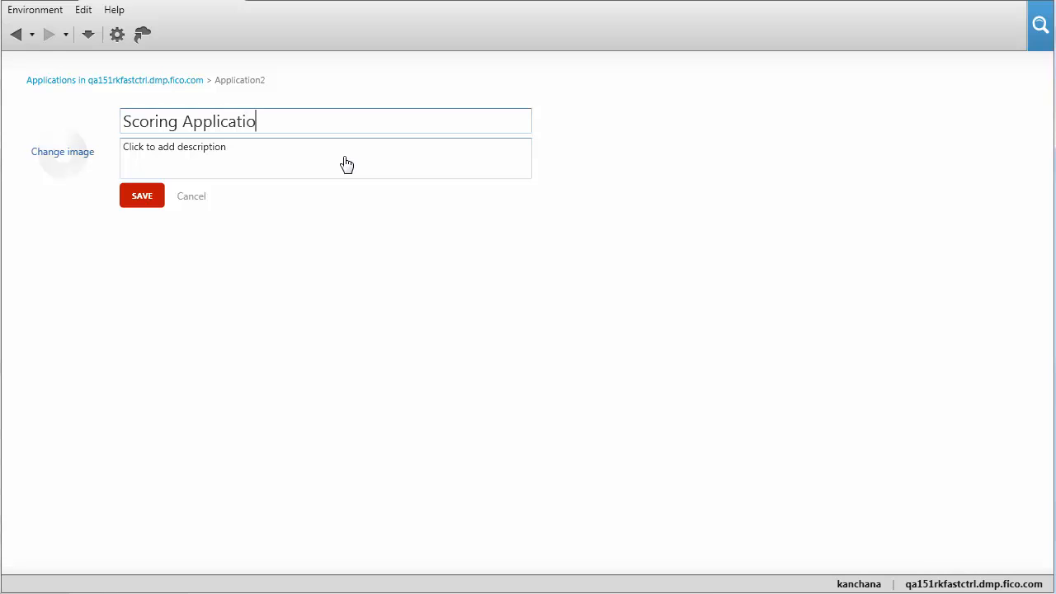
click(142, 195)
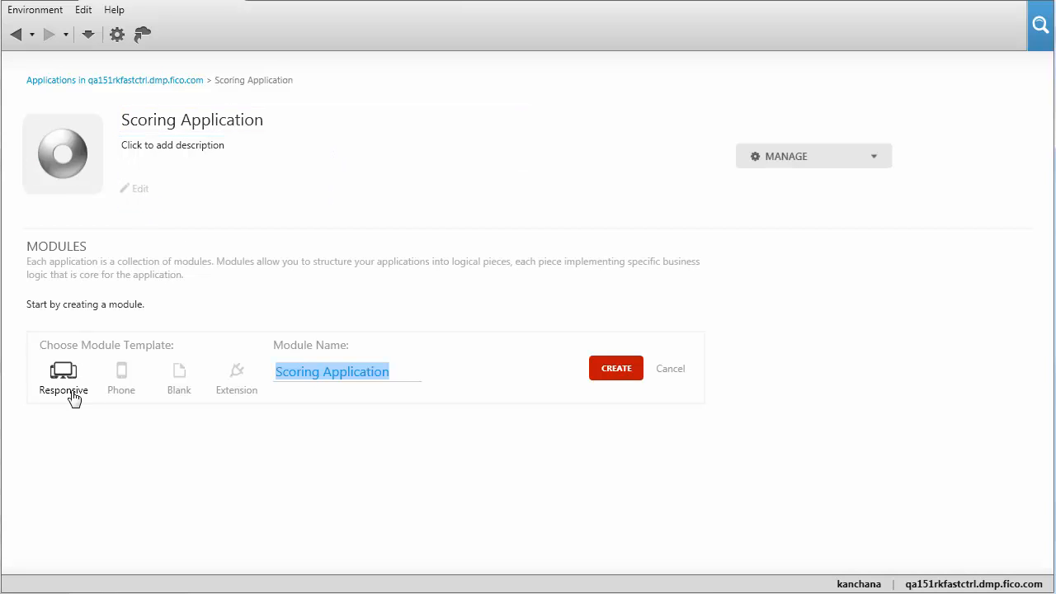
click(615, 368)
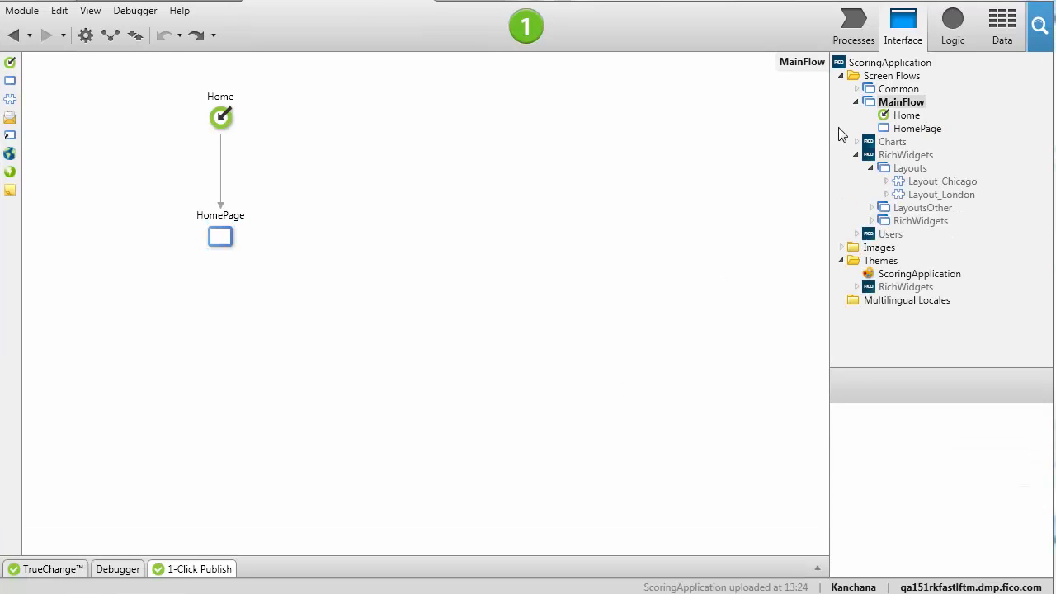
Consume the PMMLEvalEndpointImplService SOAP web service from its WSDL address under Logic
click(952, 25)
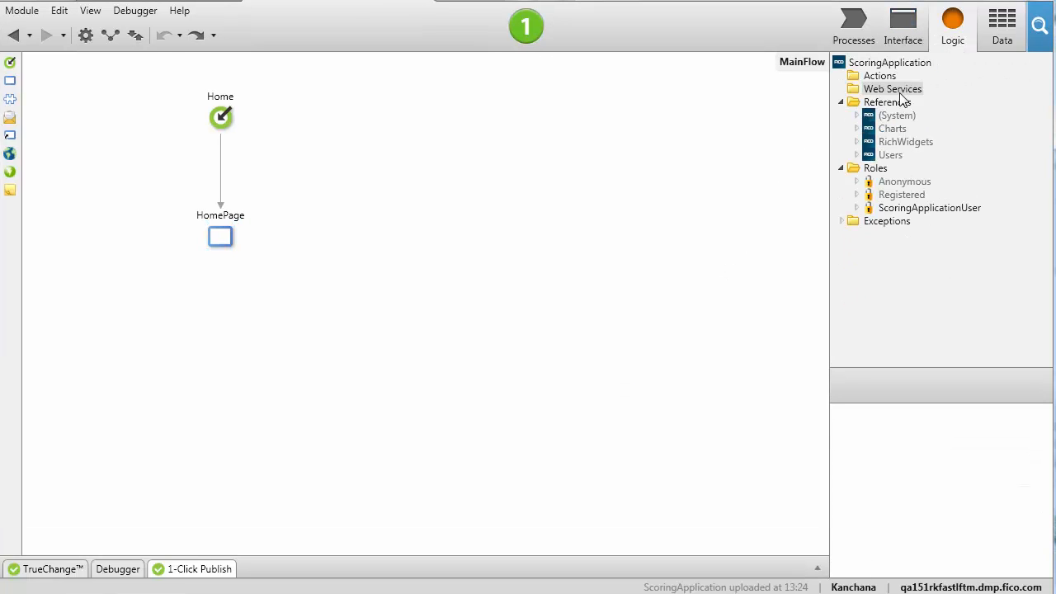
mouse_move(871, 91)
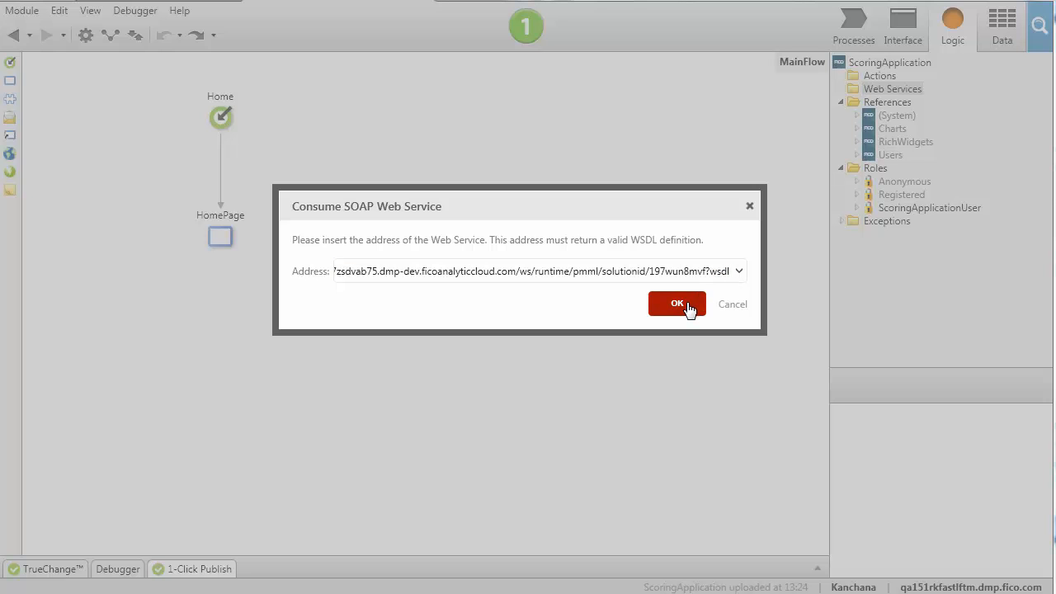
click(677, 304)
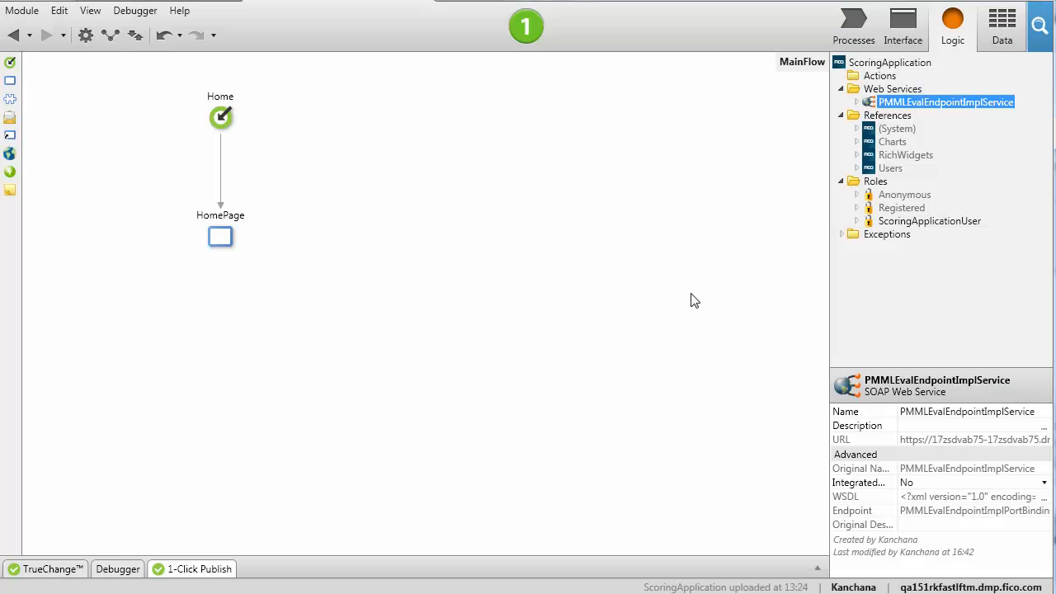
mouse_move(903, 27)
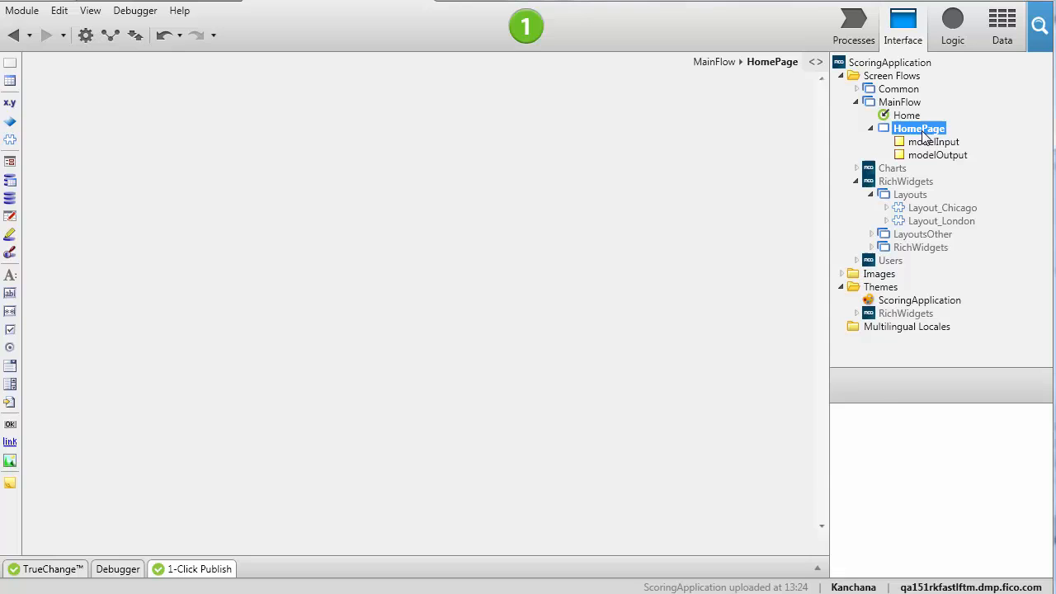
Add an Ok button under modelInputRecord on HomePage and create its Ok screen action
double_click(917, 128)
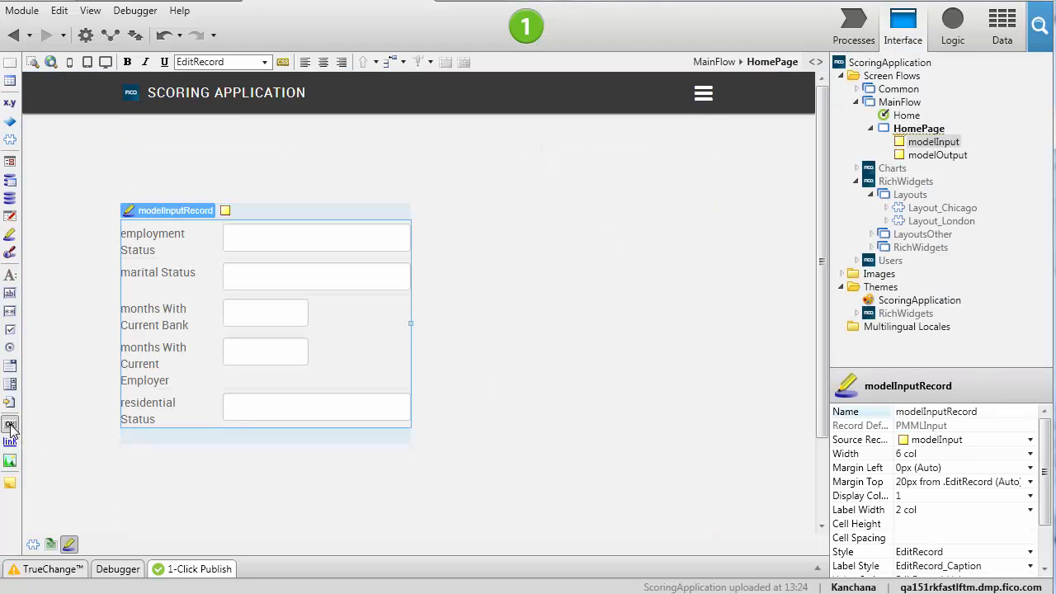
click(9, 426)
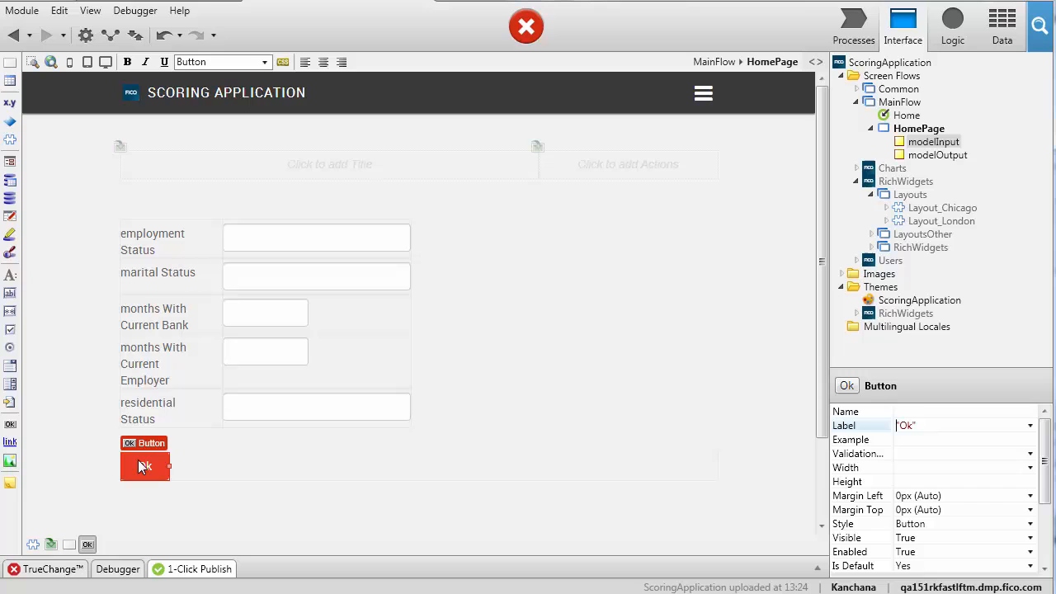
click(937, 155)
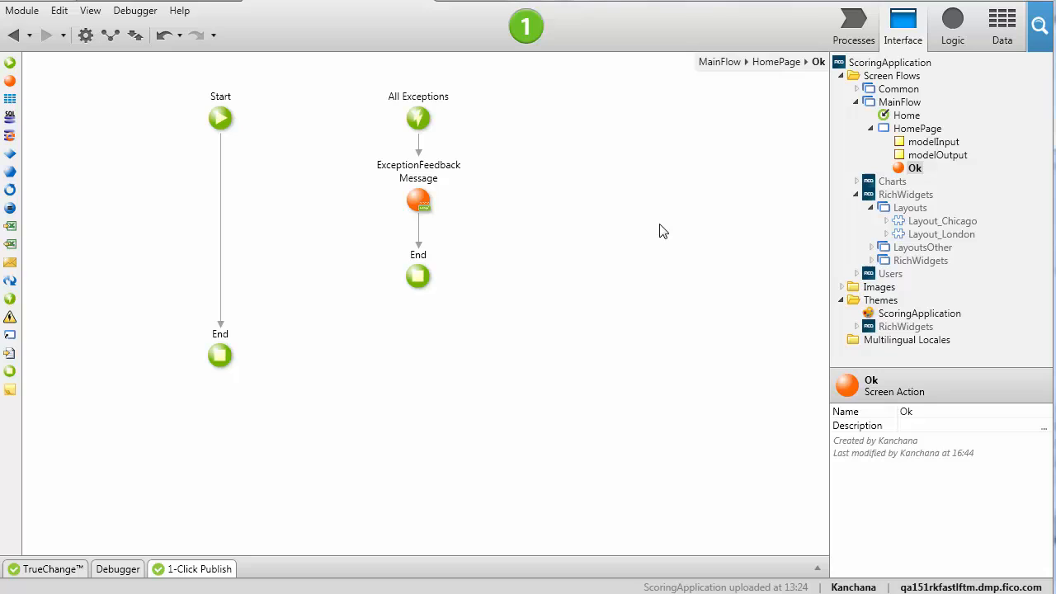
mouse_move(952, 24)
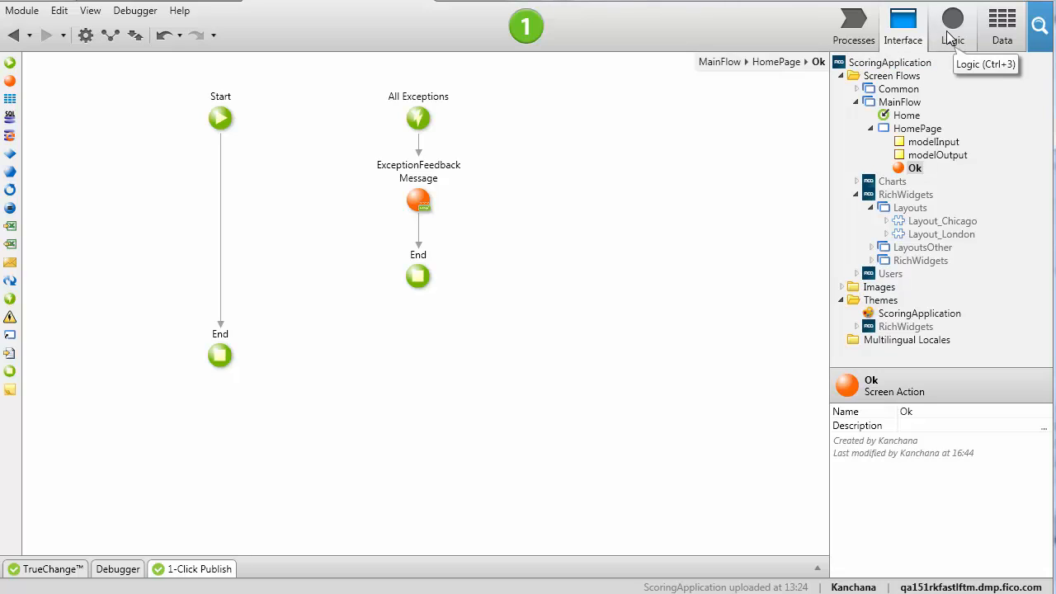
Place the eval call after AuthorizeWebService with PMMLInput set to modelInputRecord.Record, then add an Assign
click(952, 25)
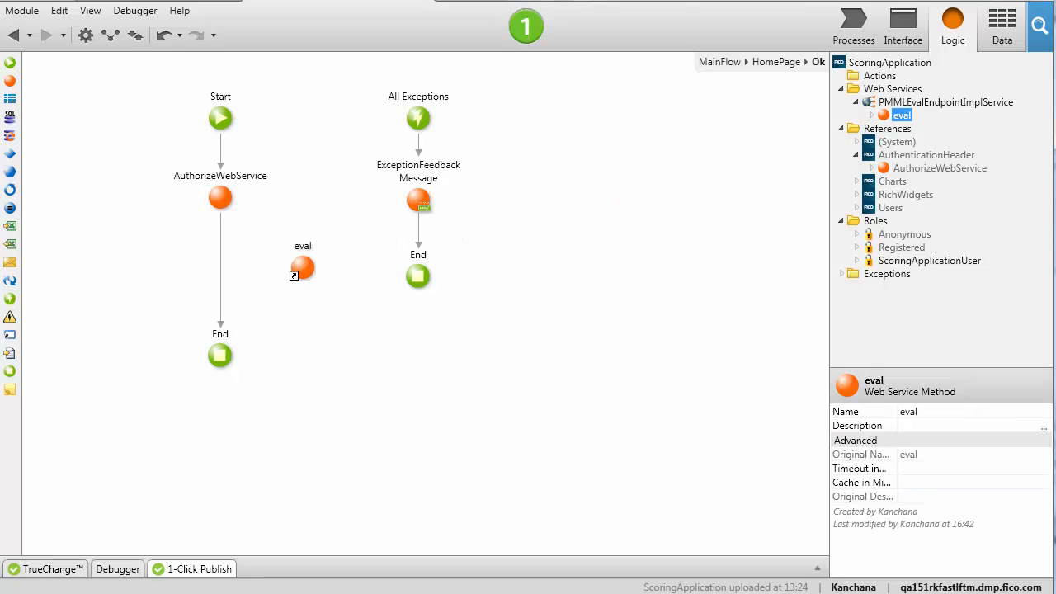
drag(302, 267, 220, 264)
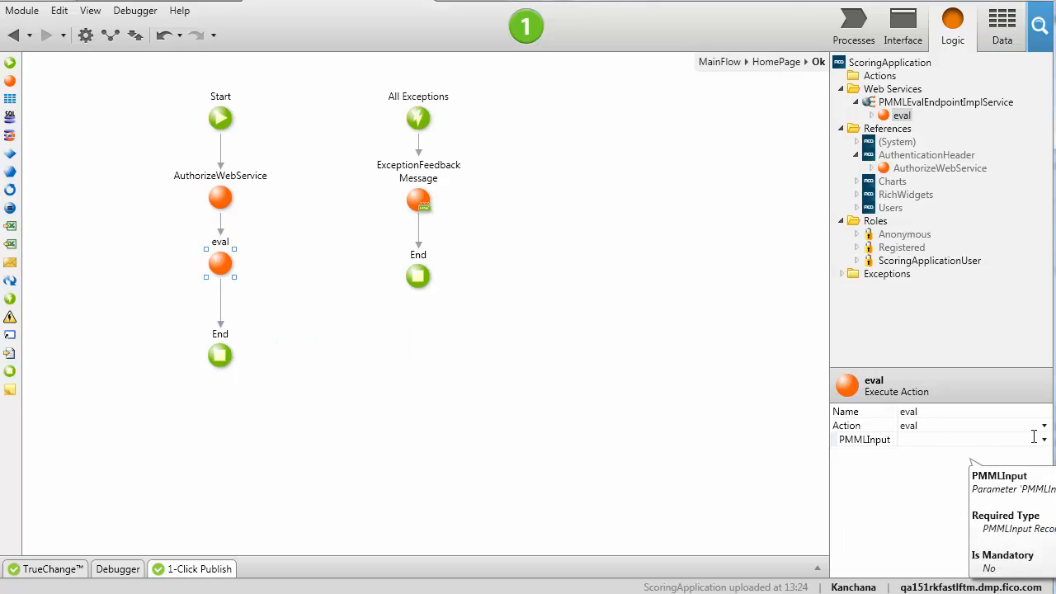
click(1043, 439)
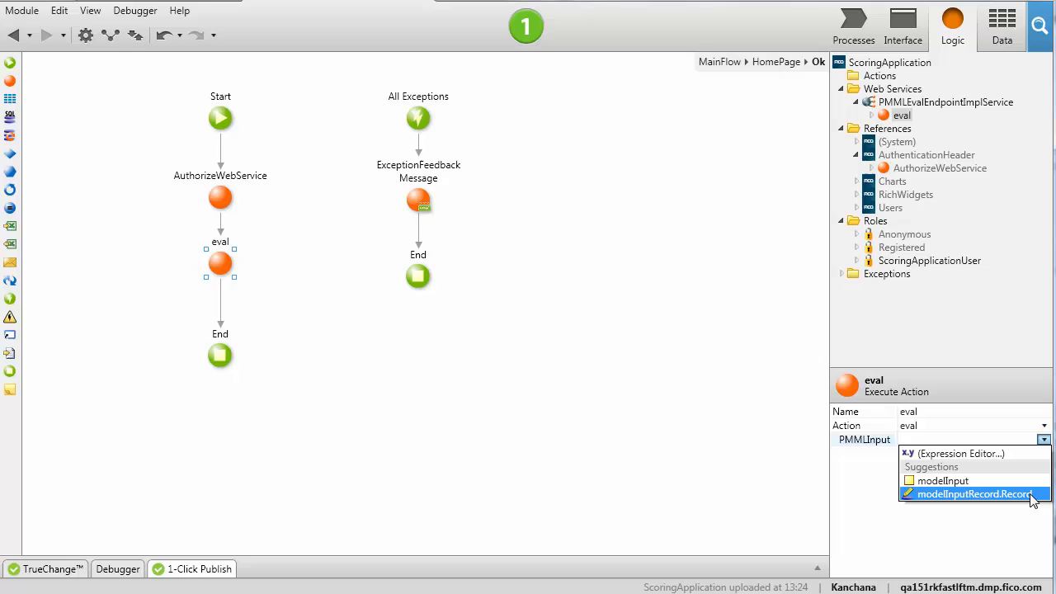
click(973, 493)
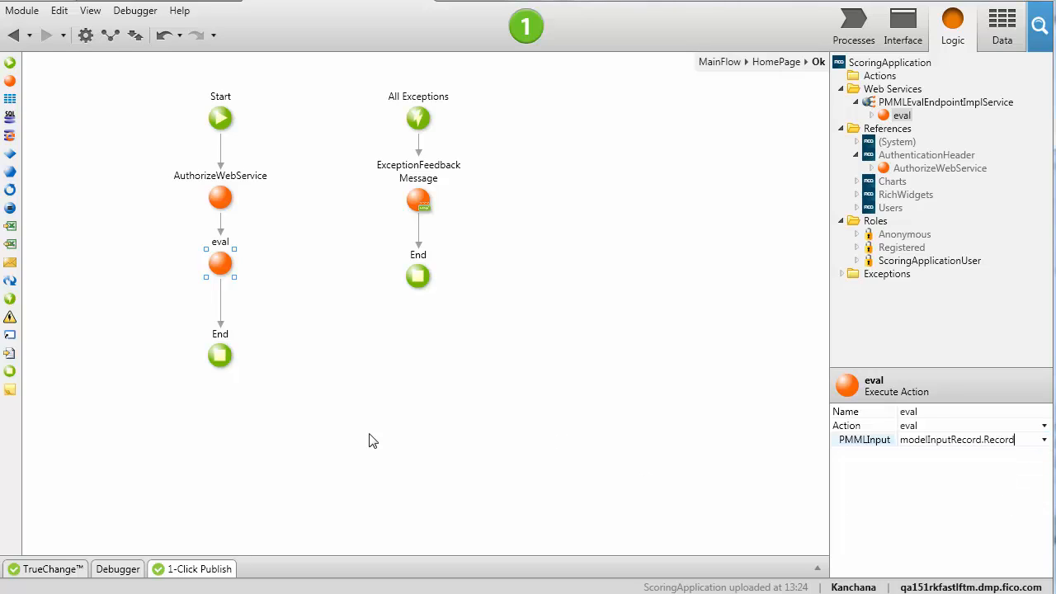
drag(221, 356, 218, 489)
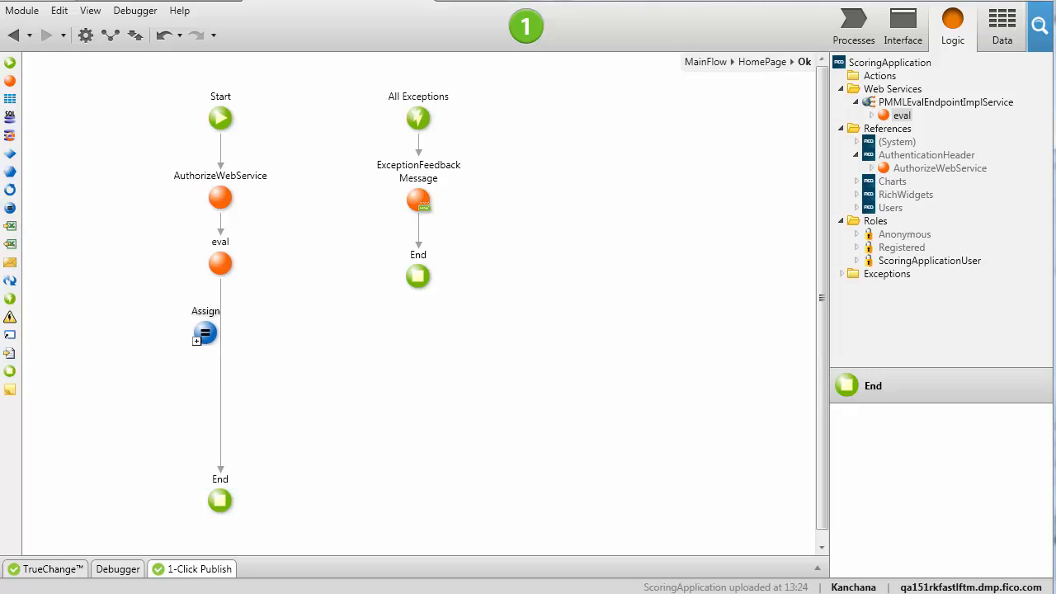
Set the assignment's variable to modelOutputRecord.Record.PMMLOutput
click(205, 333)
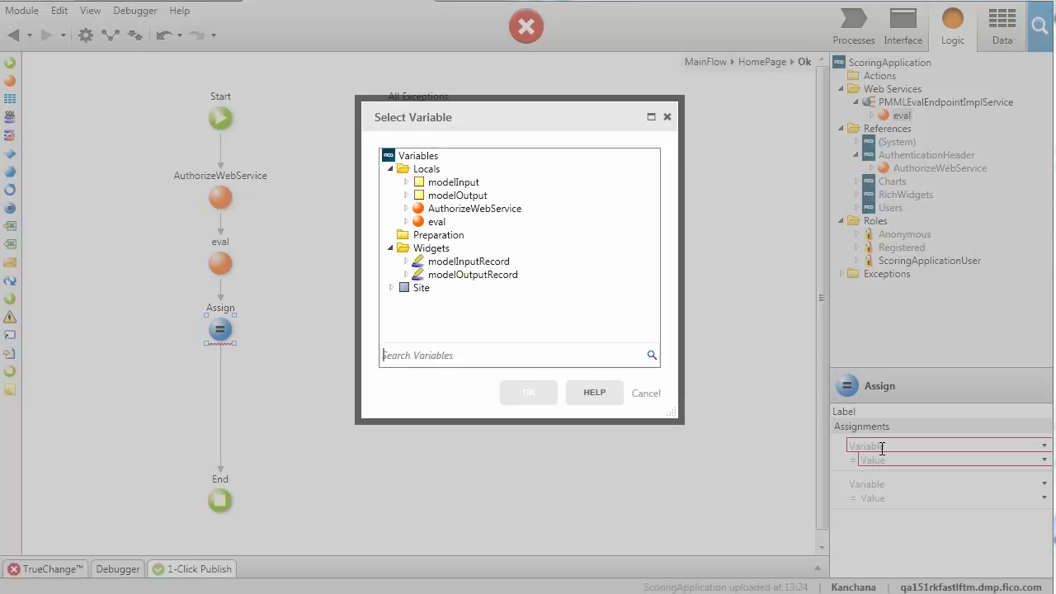
click(472, 274)
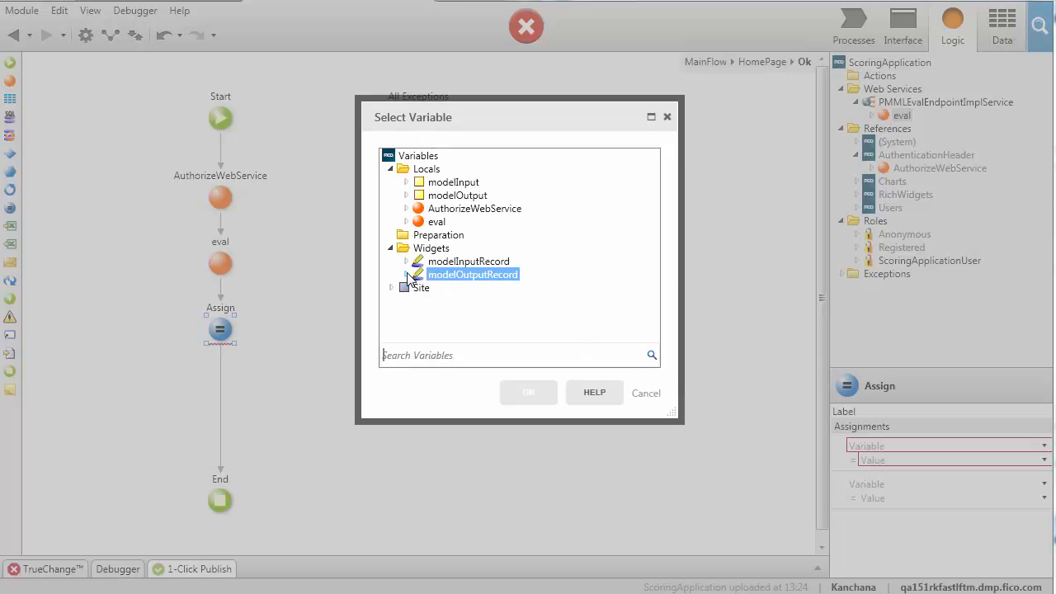
click(489, 300)
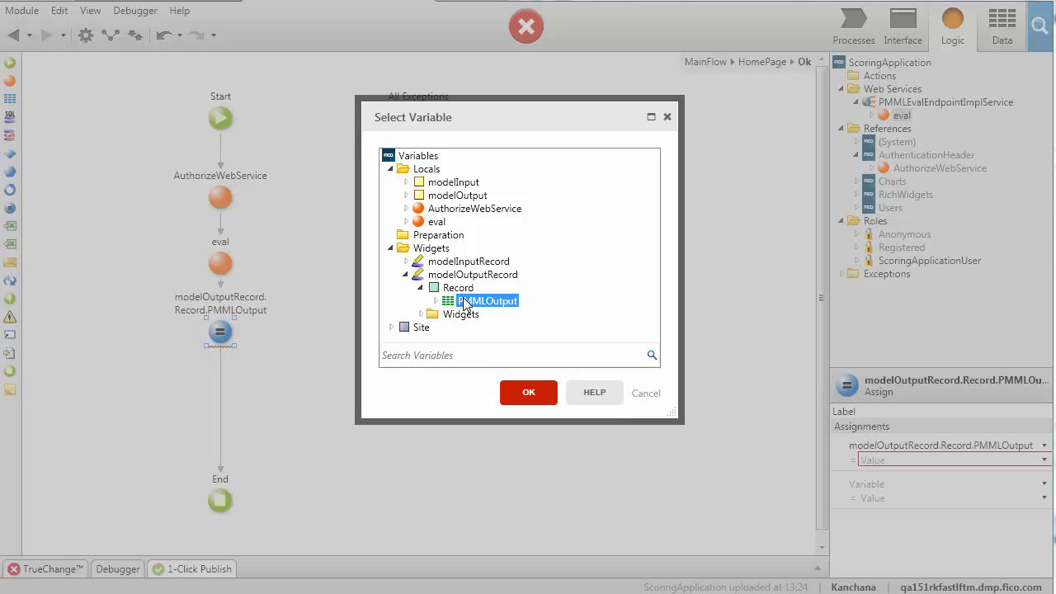
click(528, 392)
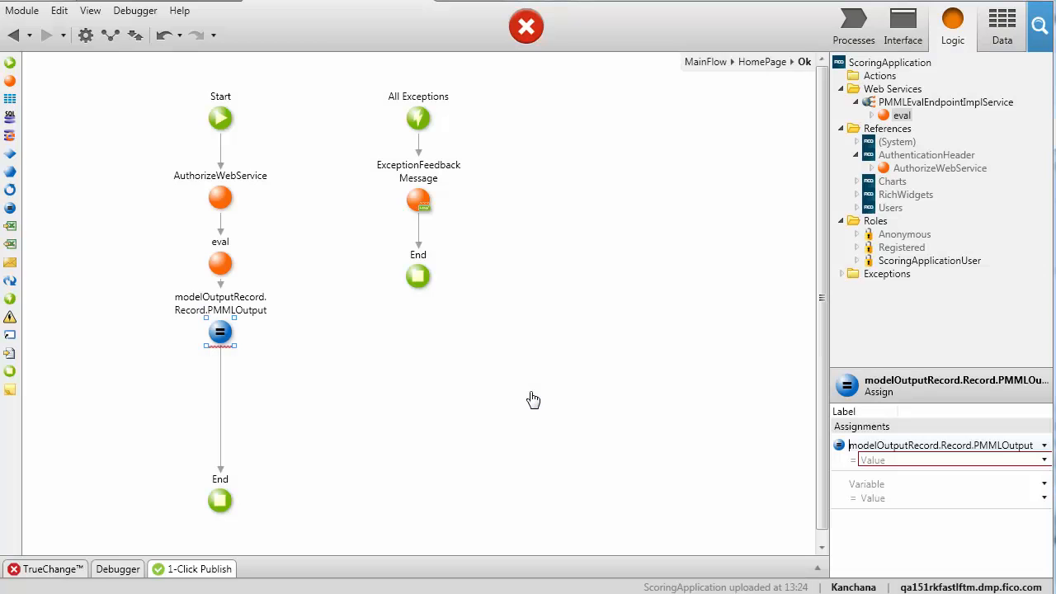
Set the assignment's value to eval.PMMLOutput in the Expression Editor
click(948, 458)
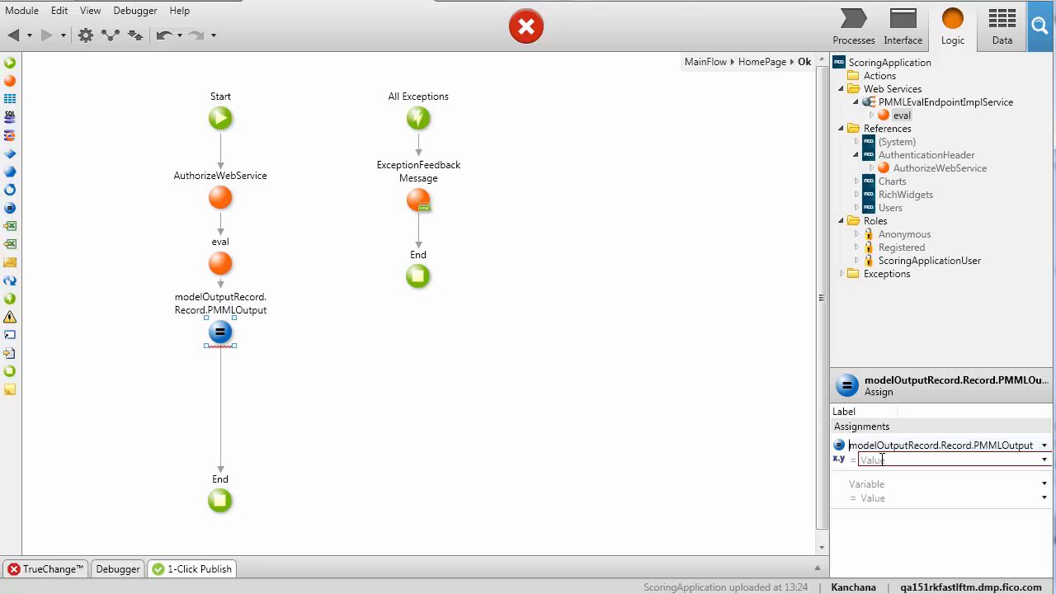
click(948, 458)
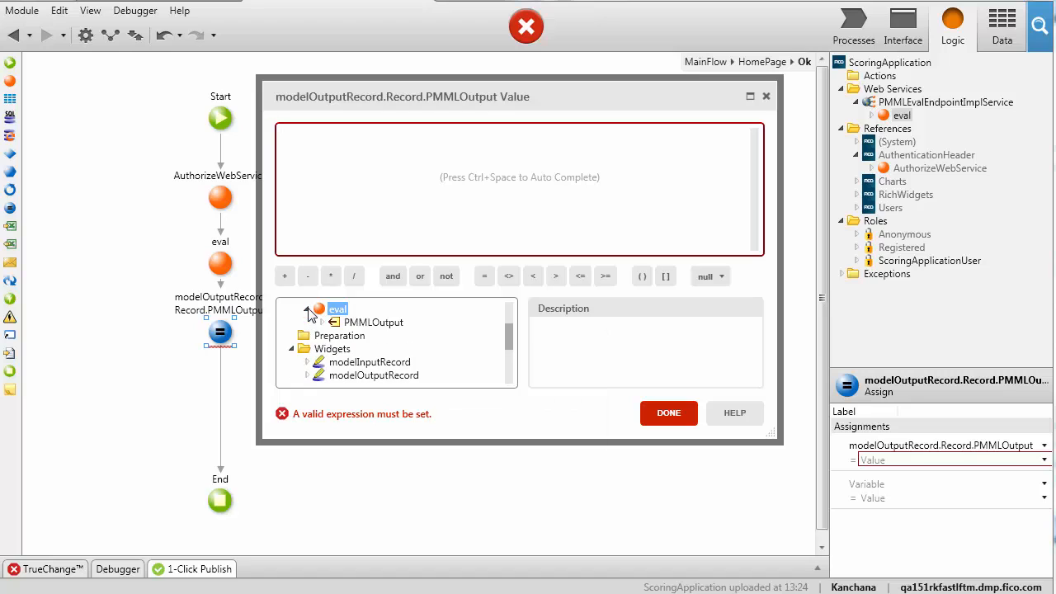
click(388, 334)
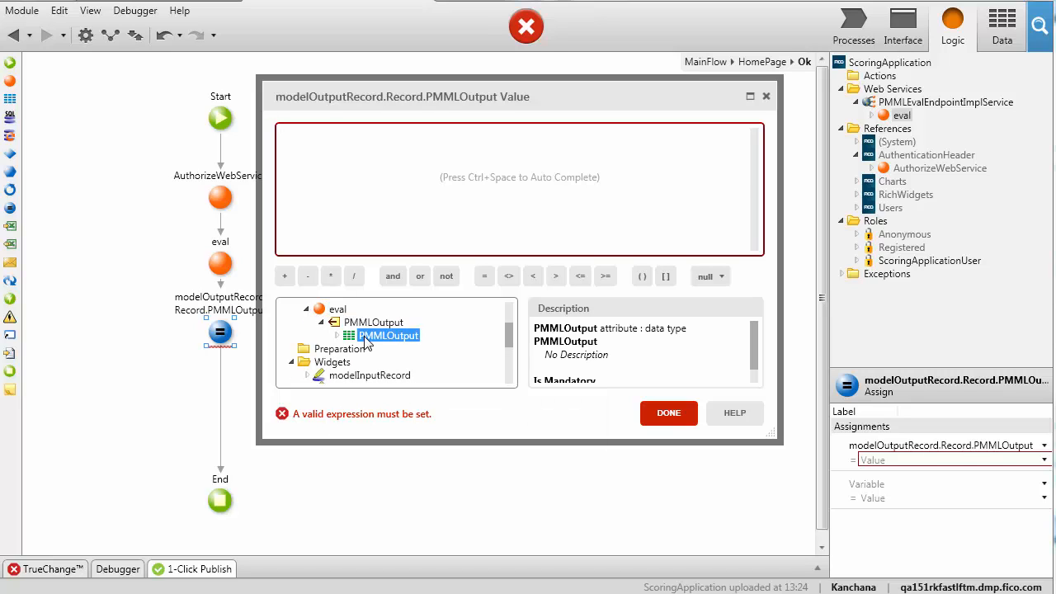
click(668, 412)
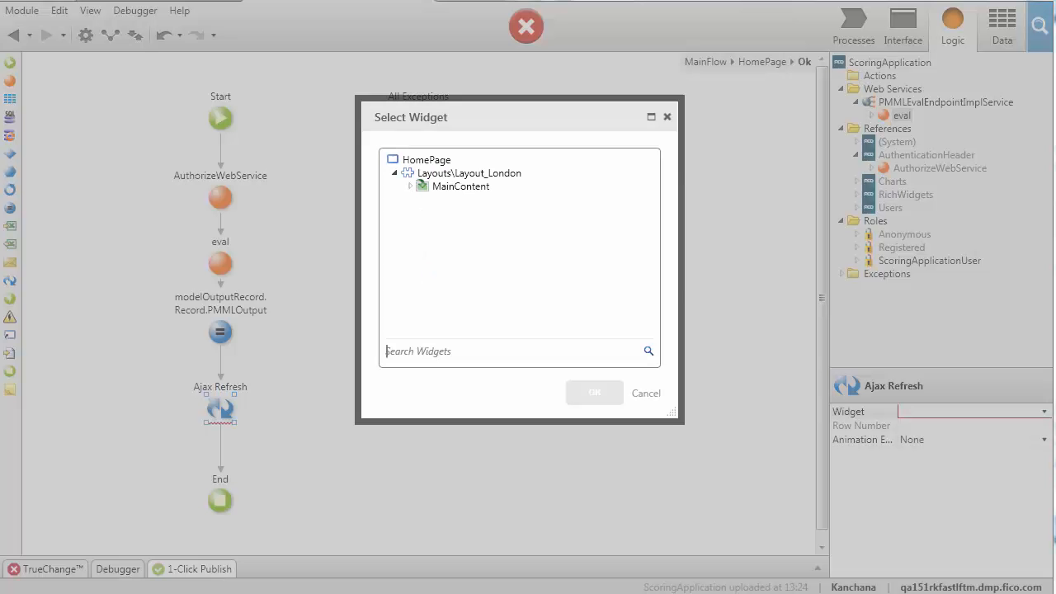
Target the Ajax Refresh at MainContent > Container > modelOutputRecord and publish ScoringApplication
click(410, 185)
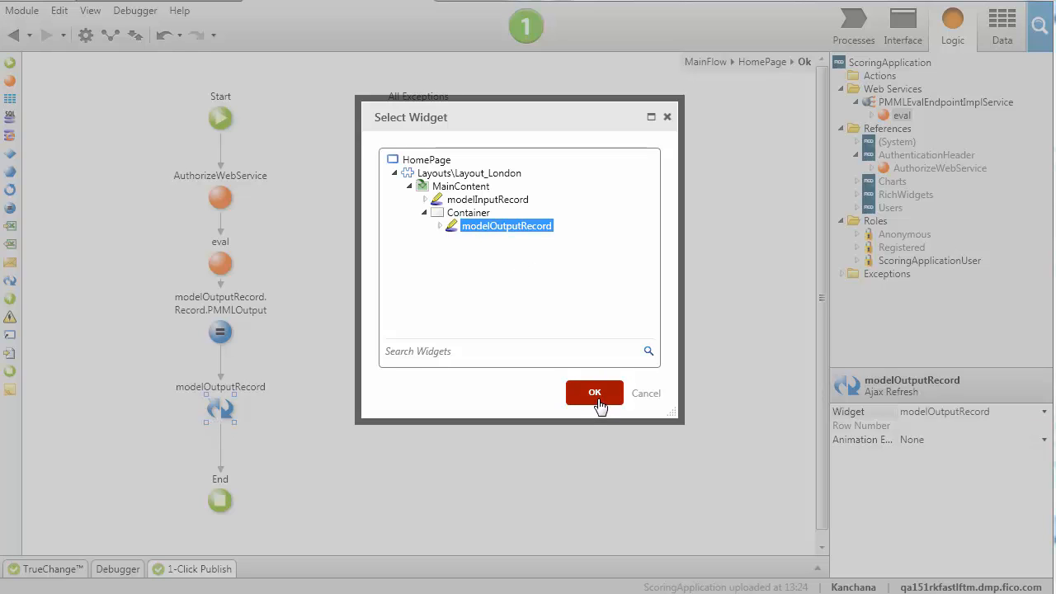
click(594, 393)
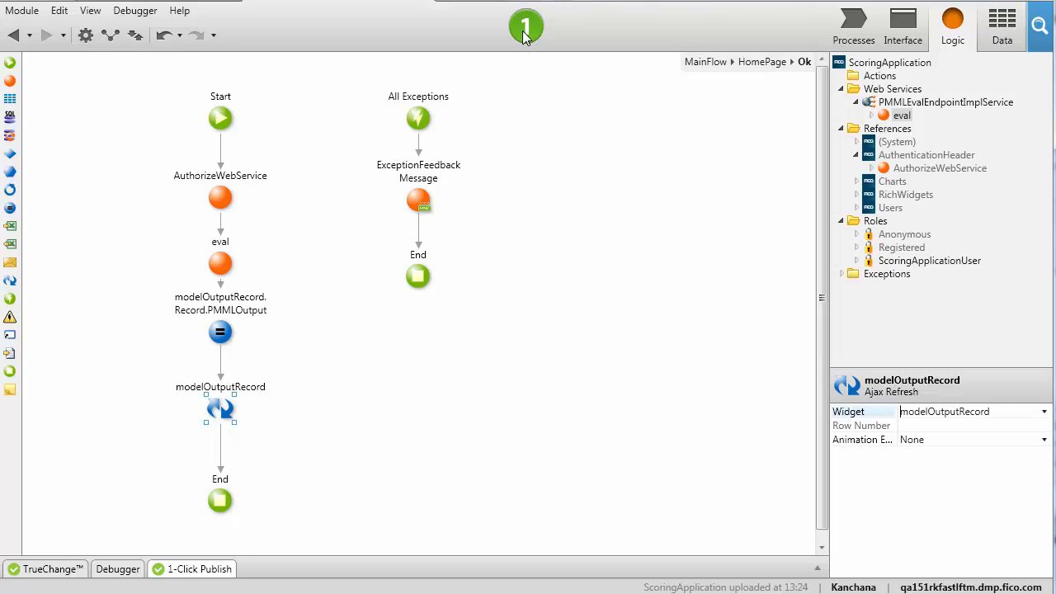
click(199, 568)
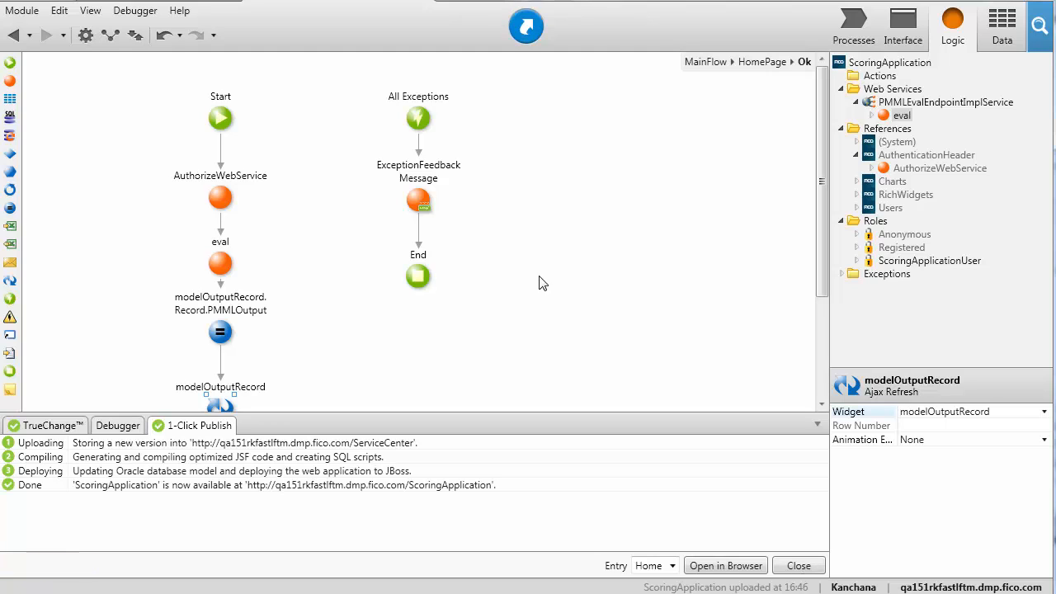
mouse_move(526, 69)
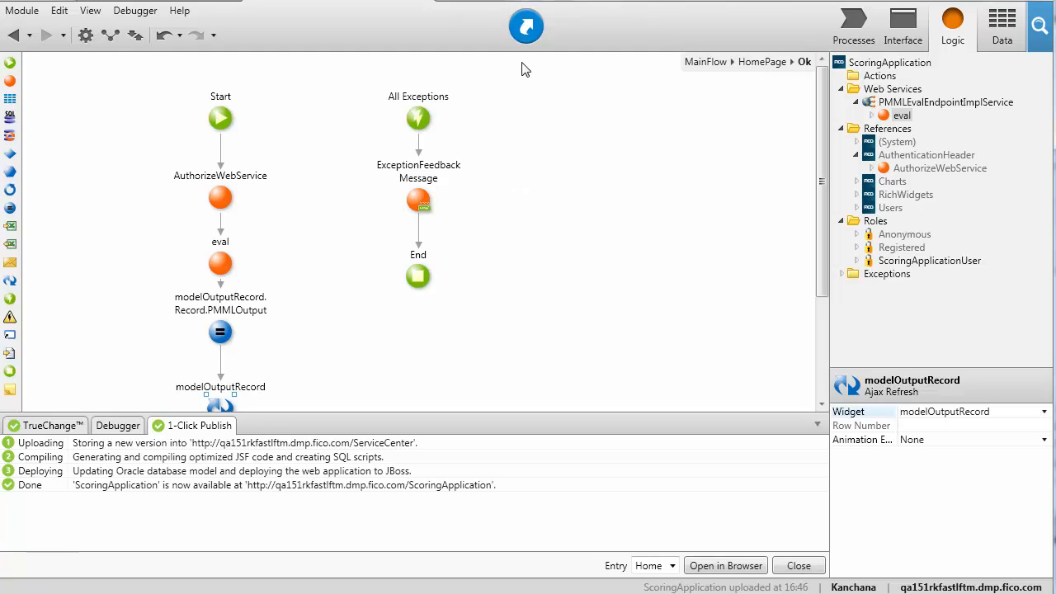